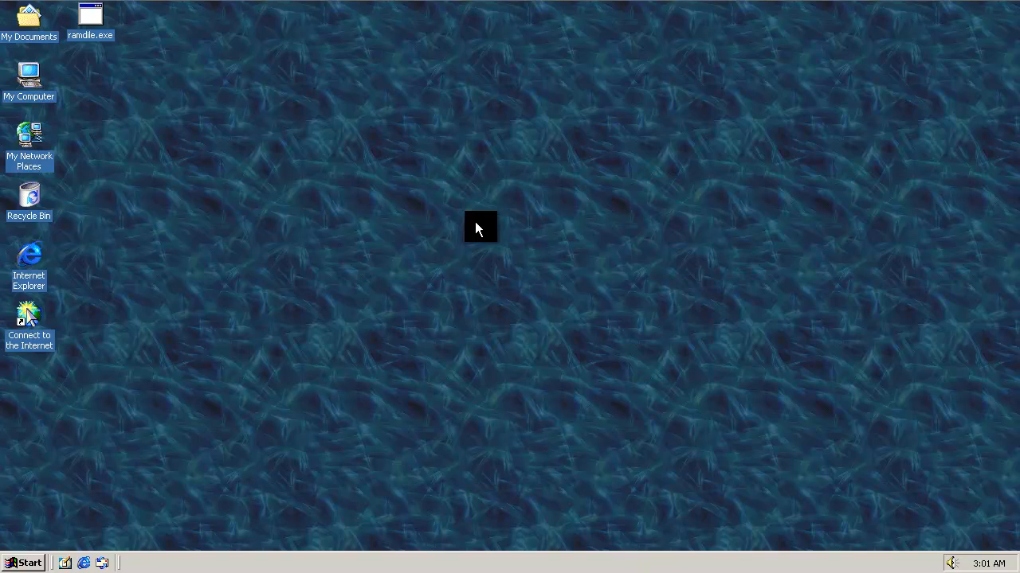
mouse_move(467, 231)
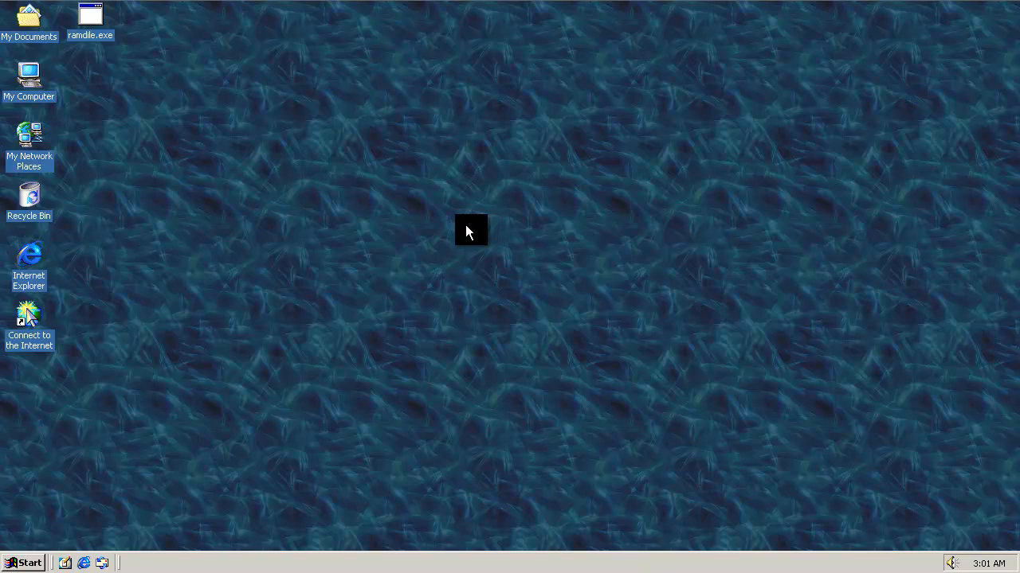
mouse_move(442, 218)
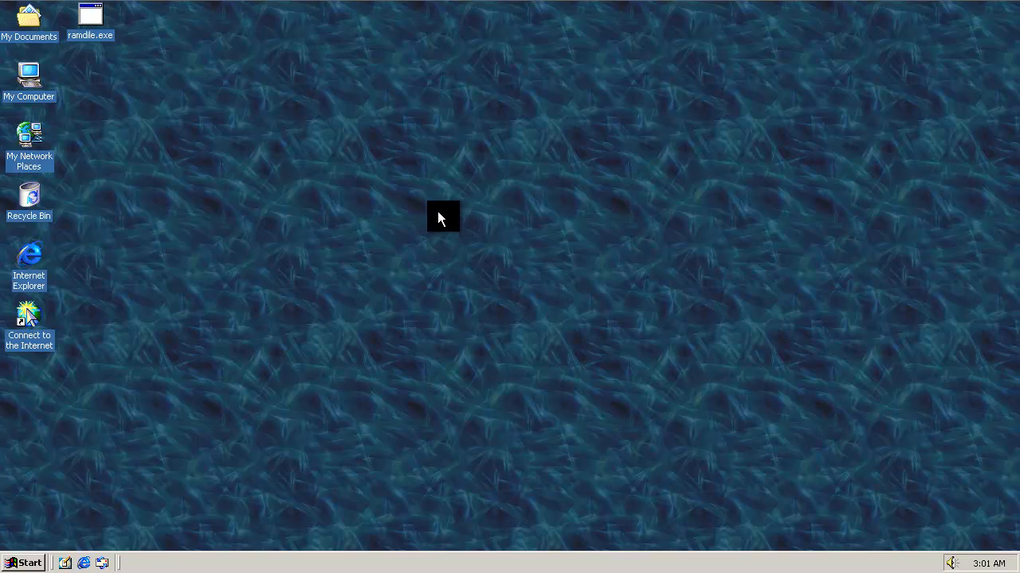
mouse_move(308, 159)
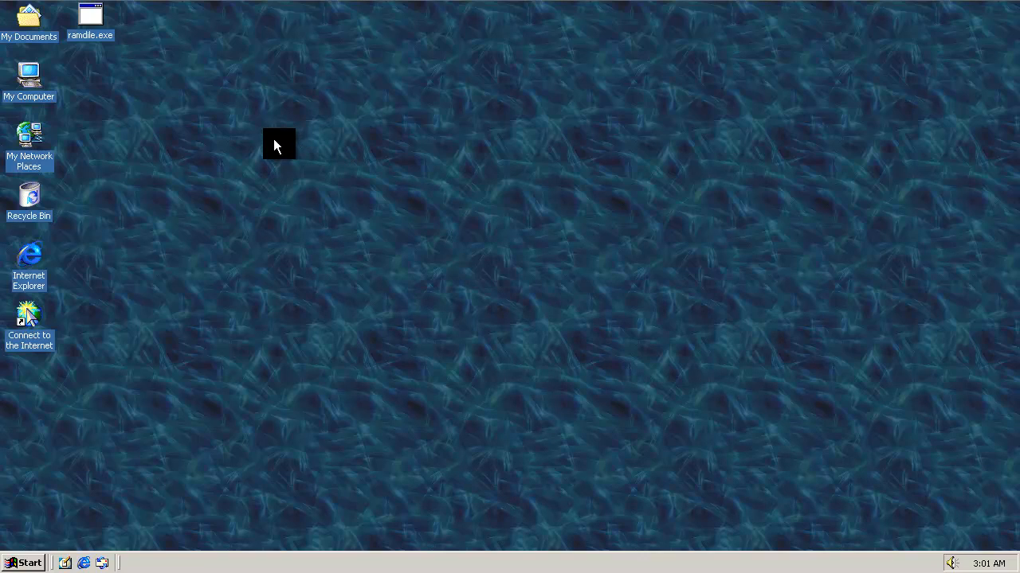
mouse_move(226, 125)
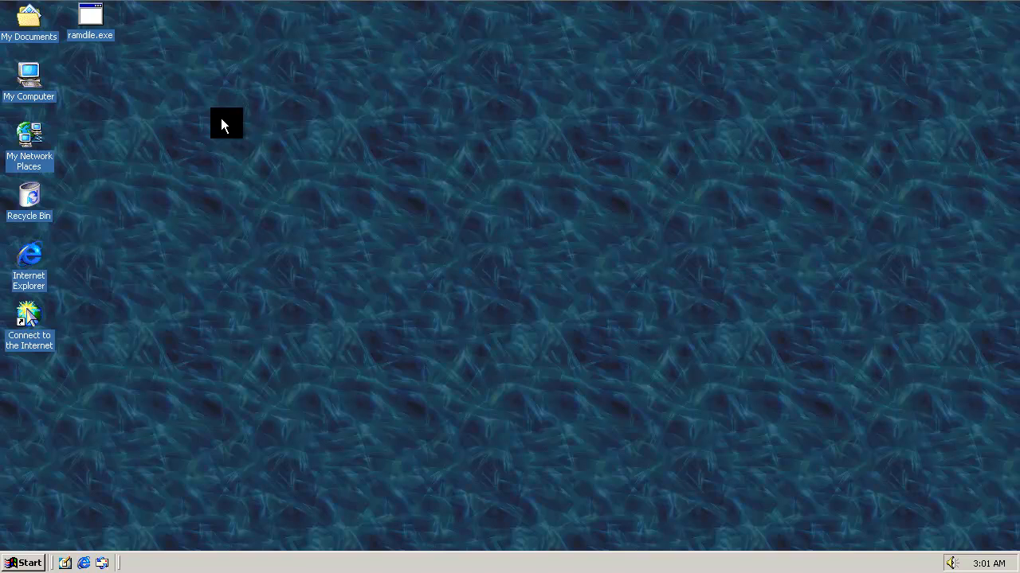
mouse_move(142, 78)
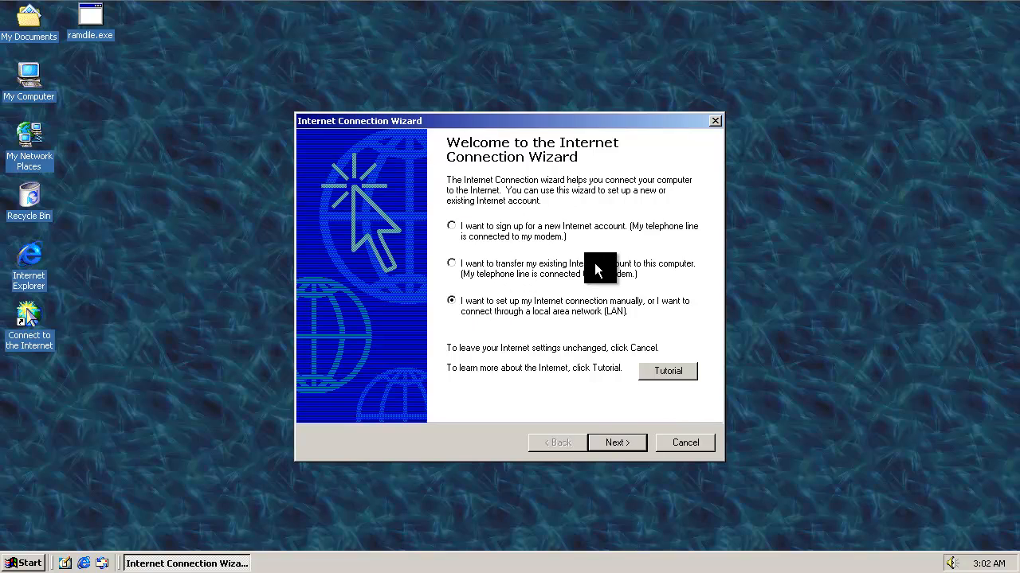
Step: Finish the wizard with manual setup over the LAN and automatic proxy discovery
click(617, 443)
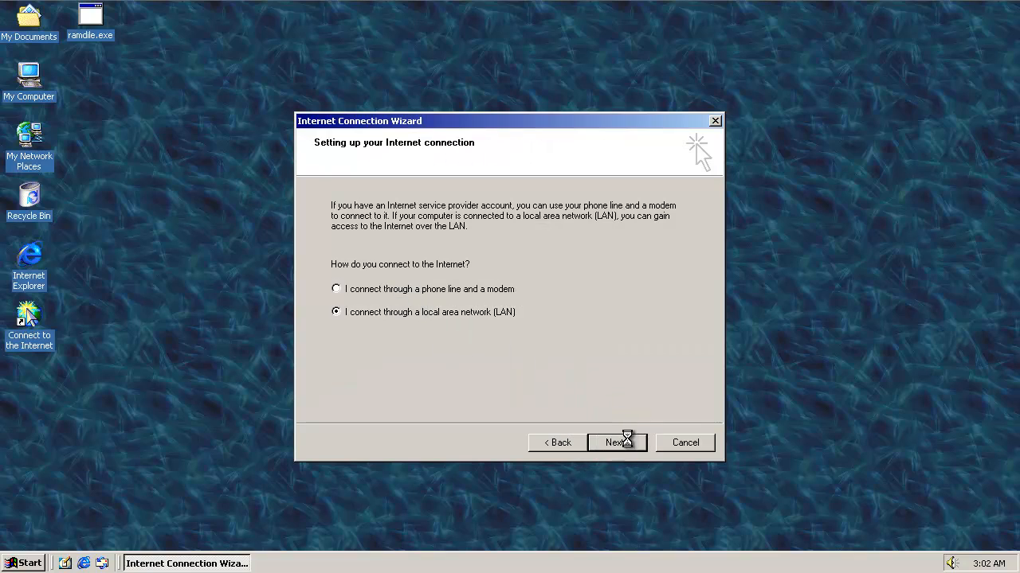
click(616, 443)
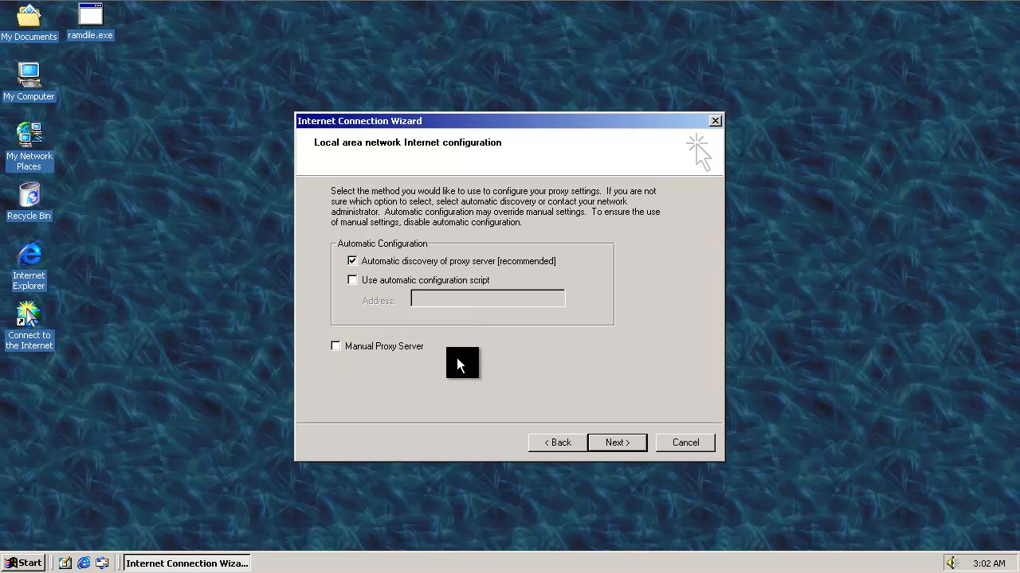
click(617, 443)
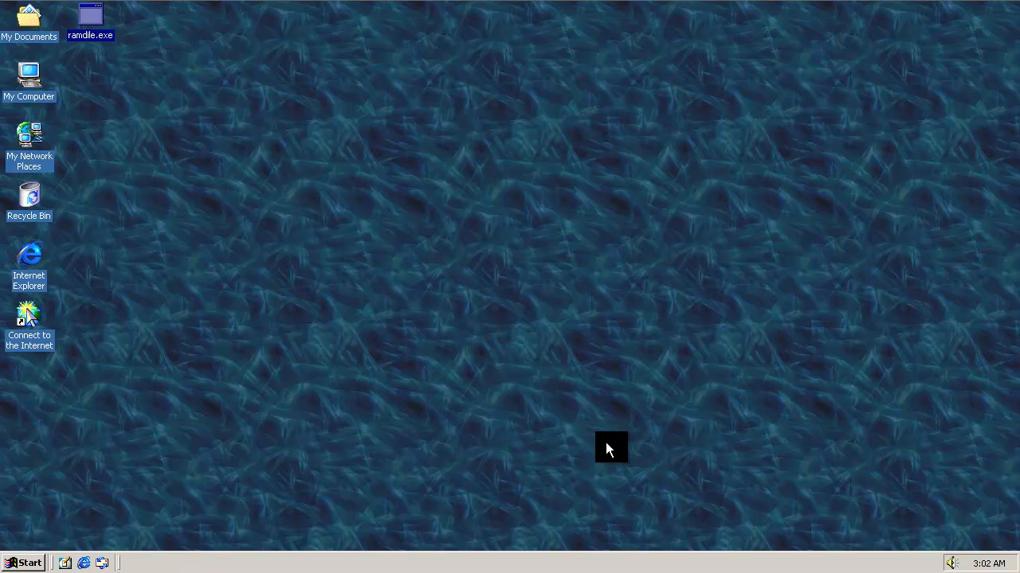
Step: Launch Internet Explorer from the desktop and move its window toward the screen centre
double_click(29, 256)
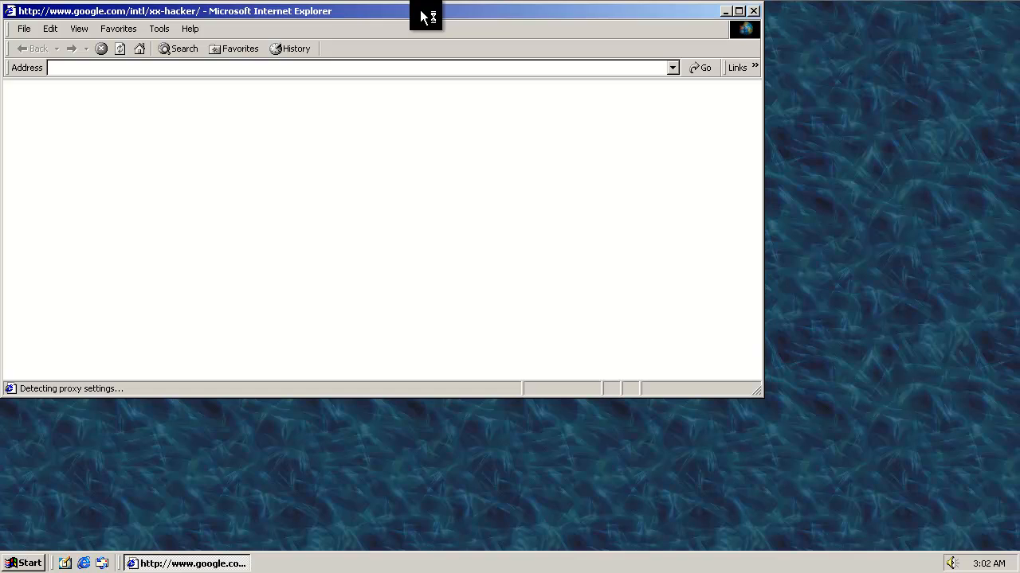
drag(426, 16, 498, 54)
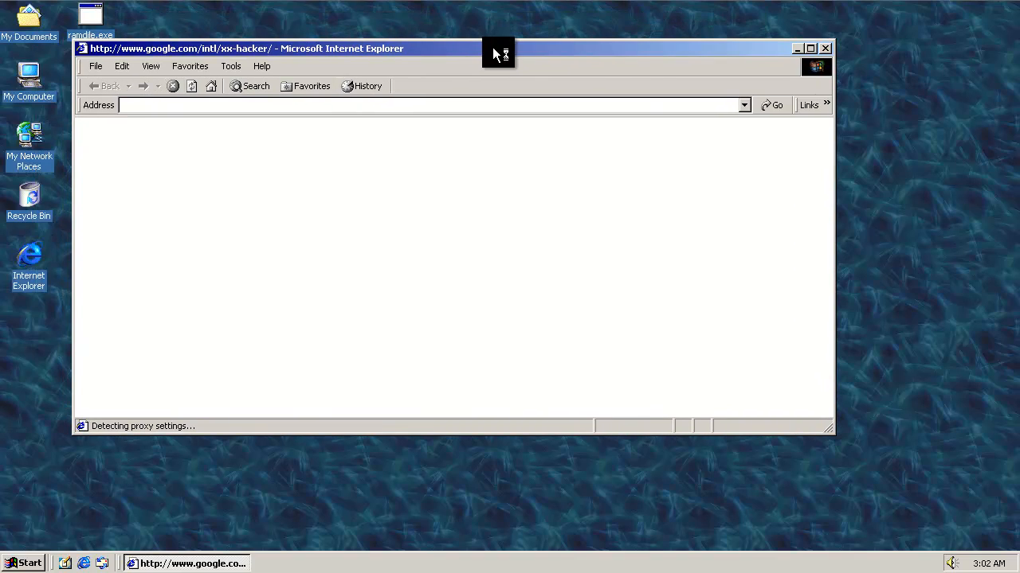
mouse_move(434, 180)
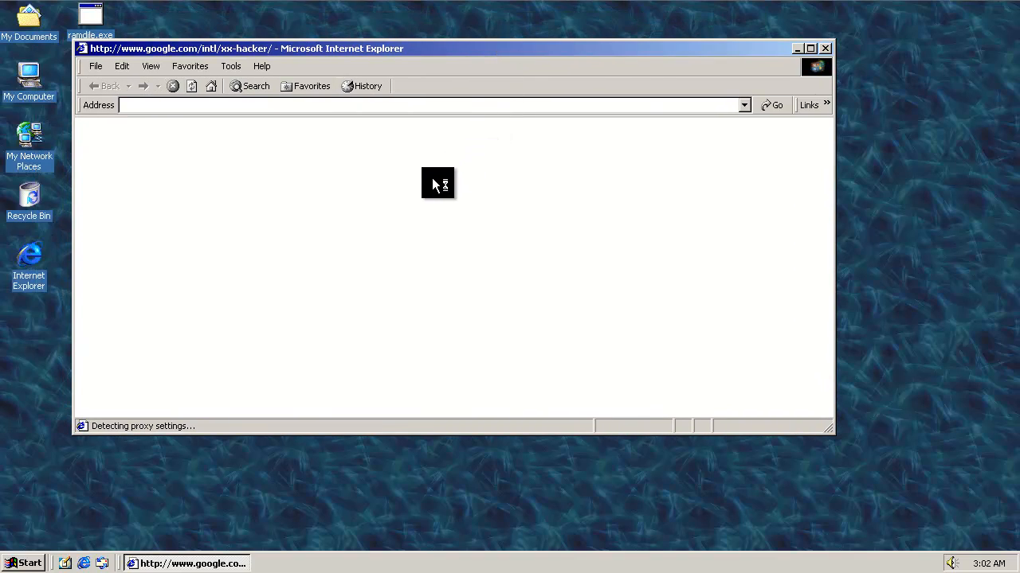
mouse_move(418, 169)
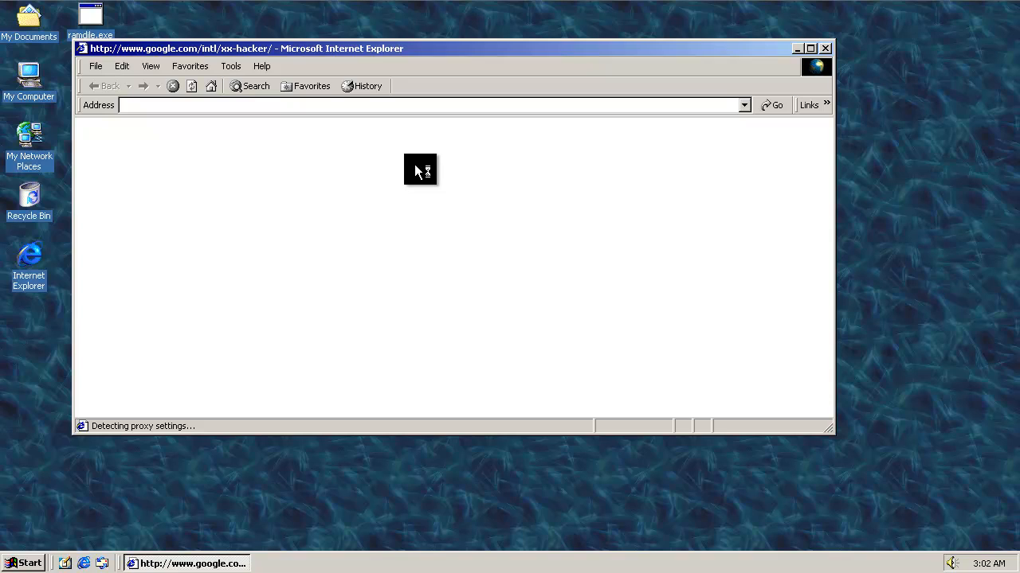
mouse_move(462, 171)
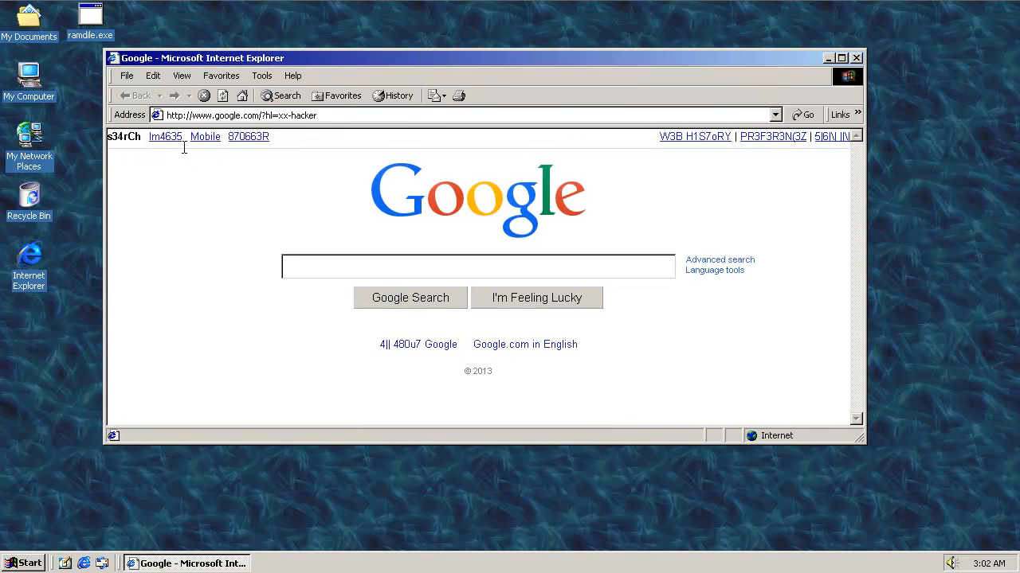
mouse_move(455, 286)
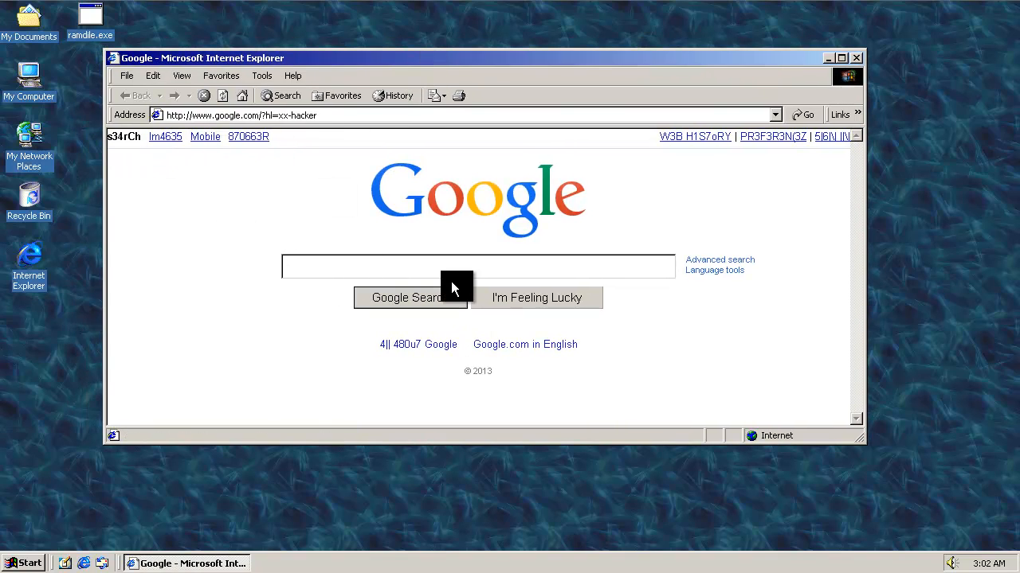
Step: Search Google for 'ramdile', look through the results, then close the browser
click(410, 298)
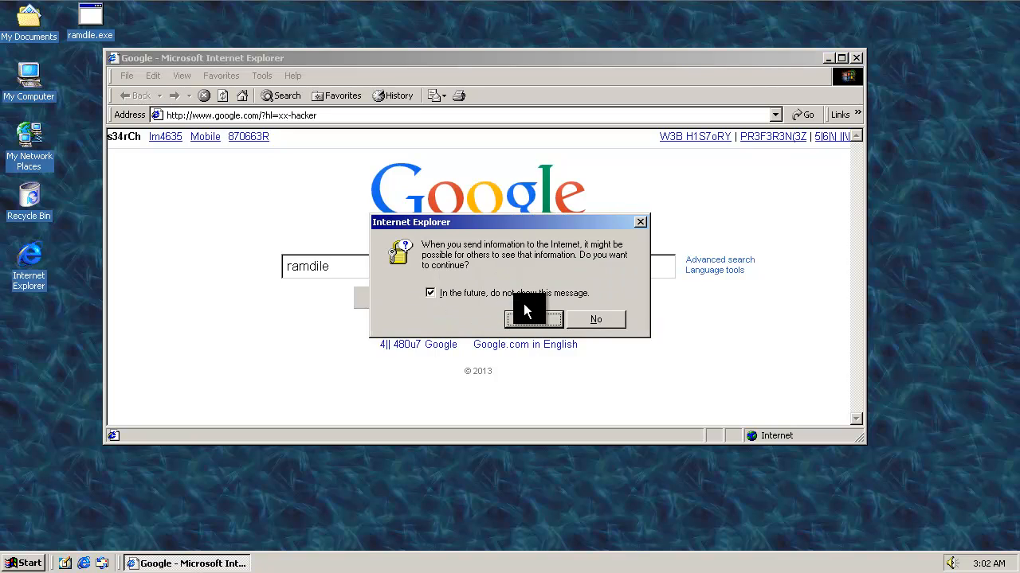
click(534, 319)
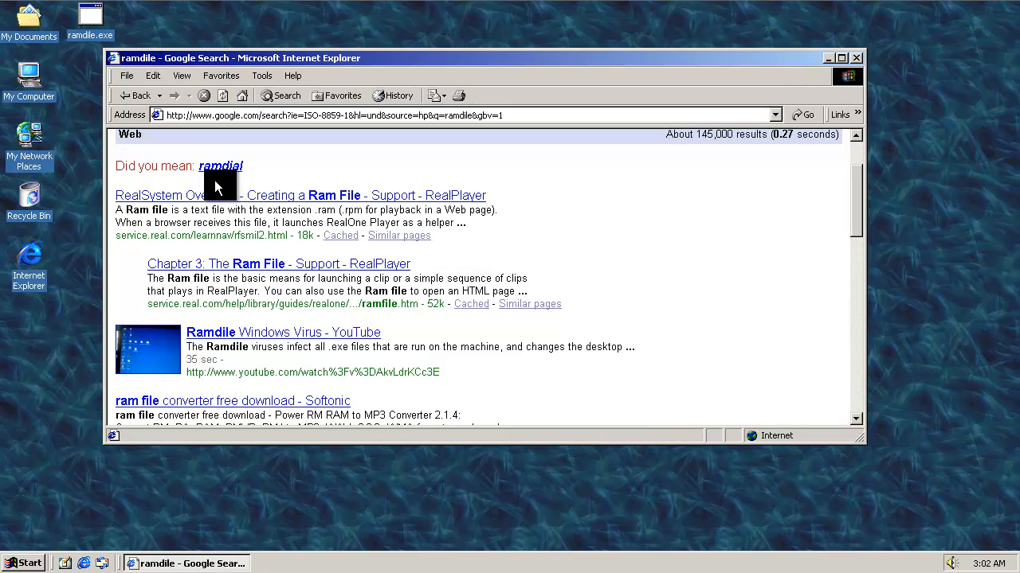
scroll(down, 3)
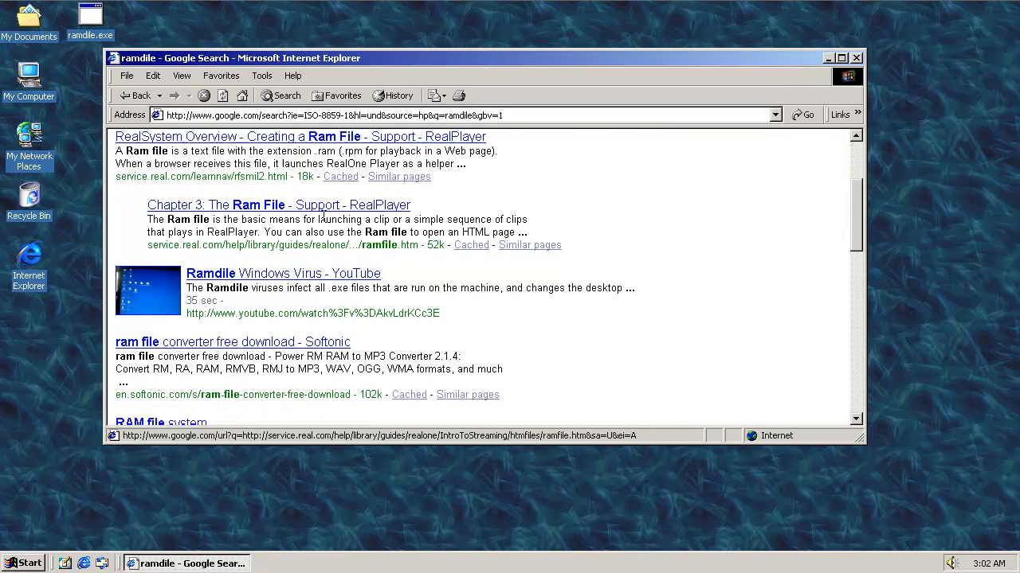
scroll(down, 3)
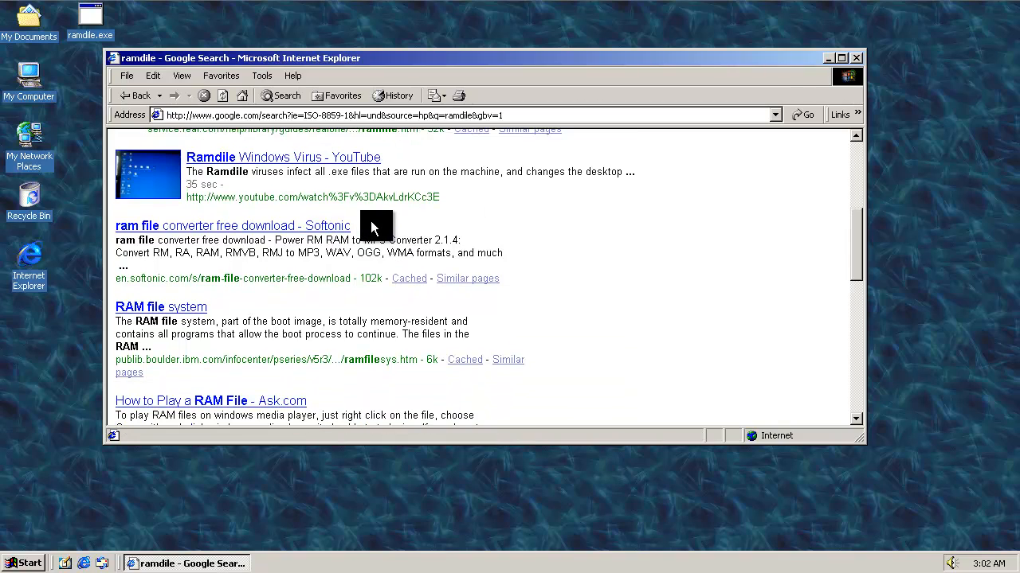
scroll(up, 3)
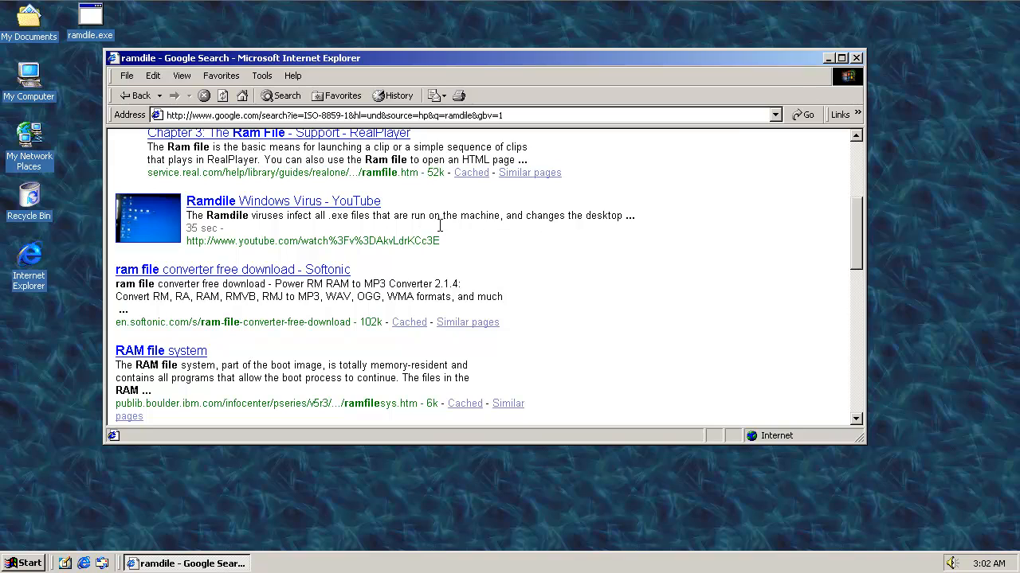
click(857, 56)
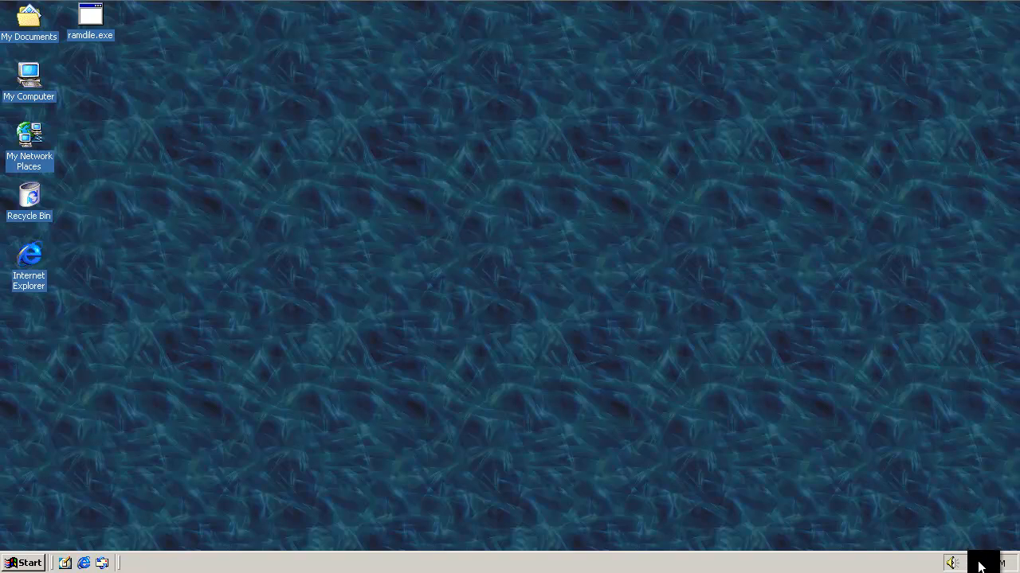
Step: Run ramdile.exe from the desktop so the wallpaper turns into tiled RAMLIDE banners
double_click(991, 563)
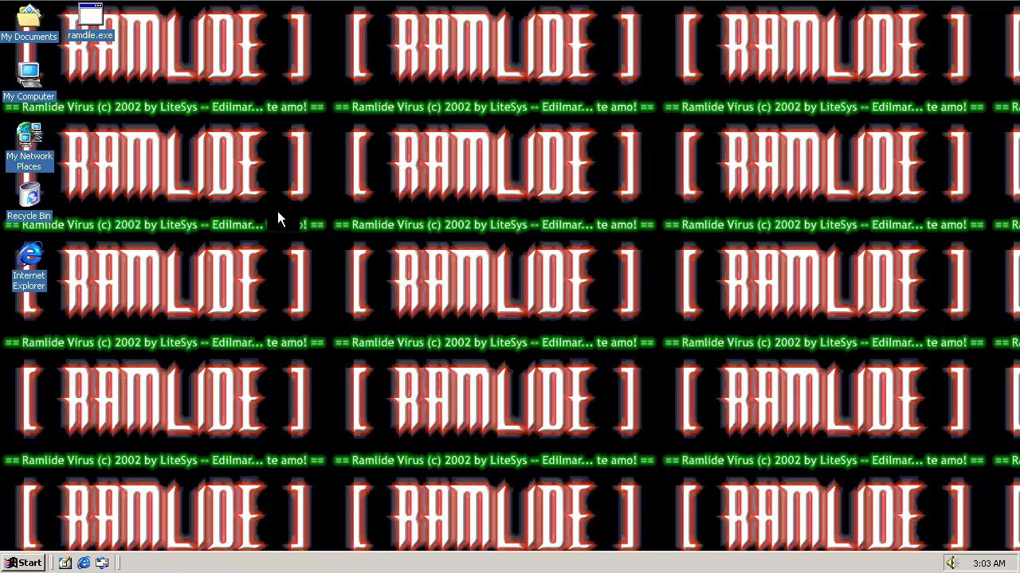
mouse_move(300, 216)
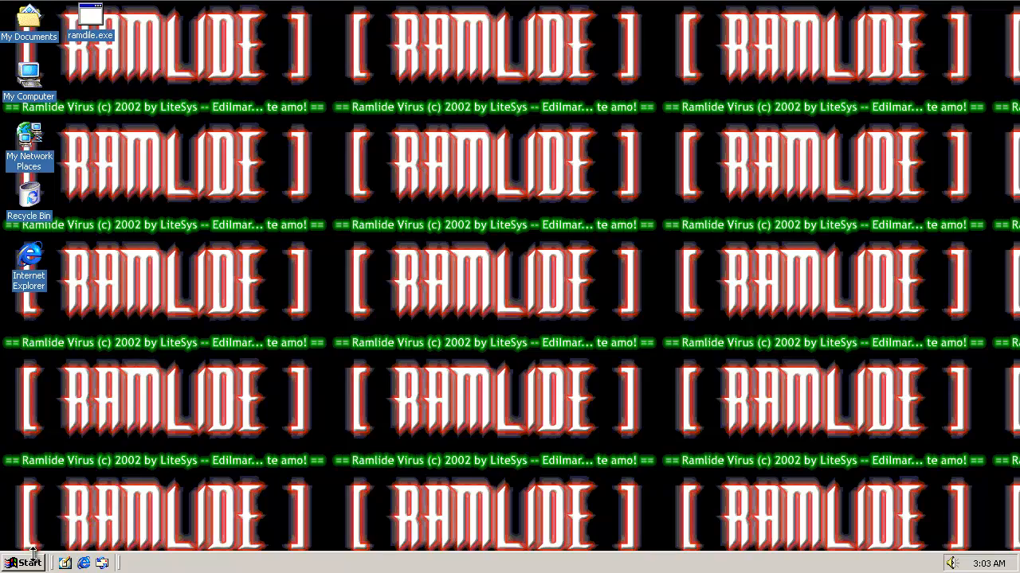
Step: Restart the computer from Start > Shut Down and let Windows 2000 boot again
click(22, 562)
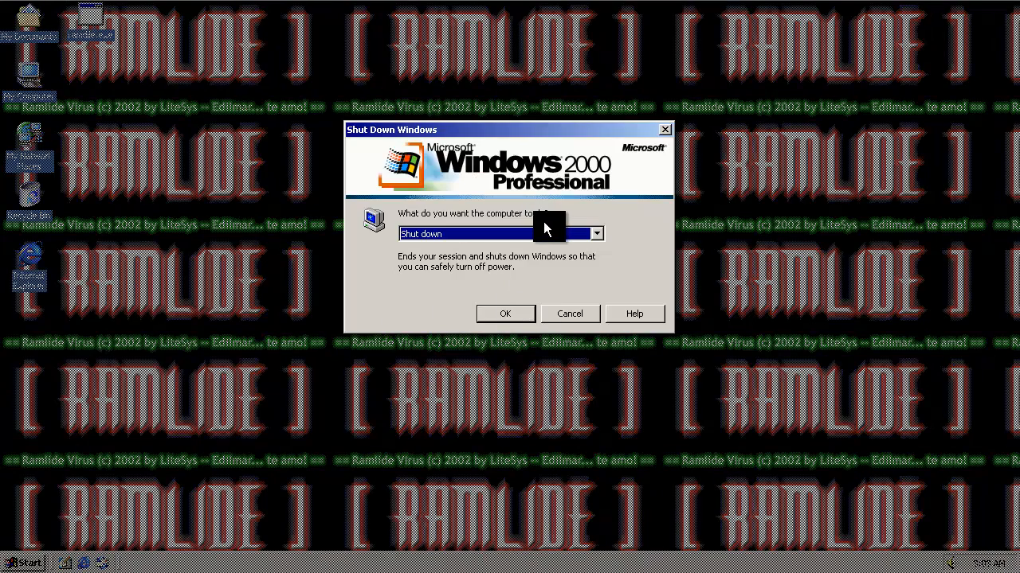
click(505, 314)
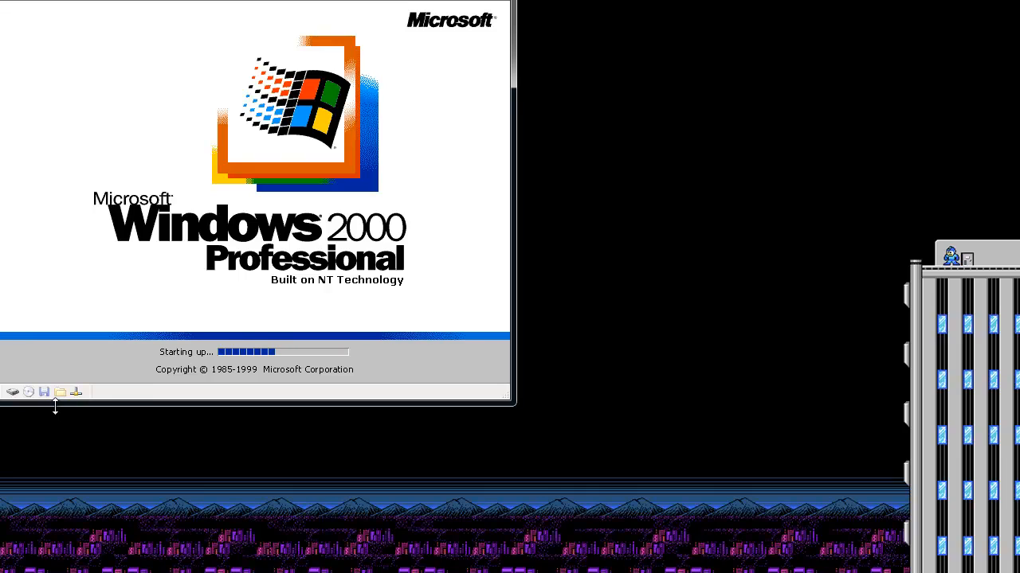
mouse_move(62, 421)
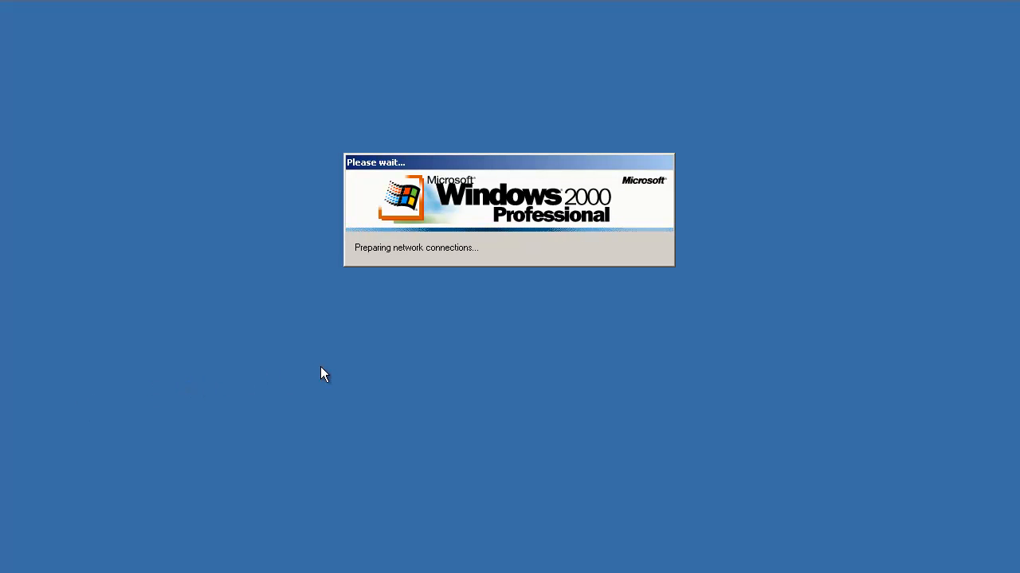
mouse_move(336, 373)
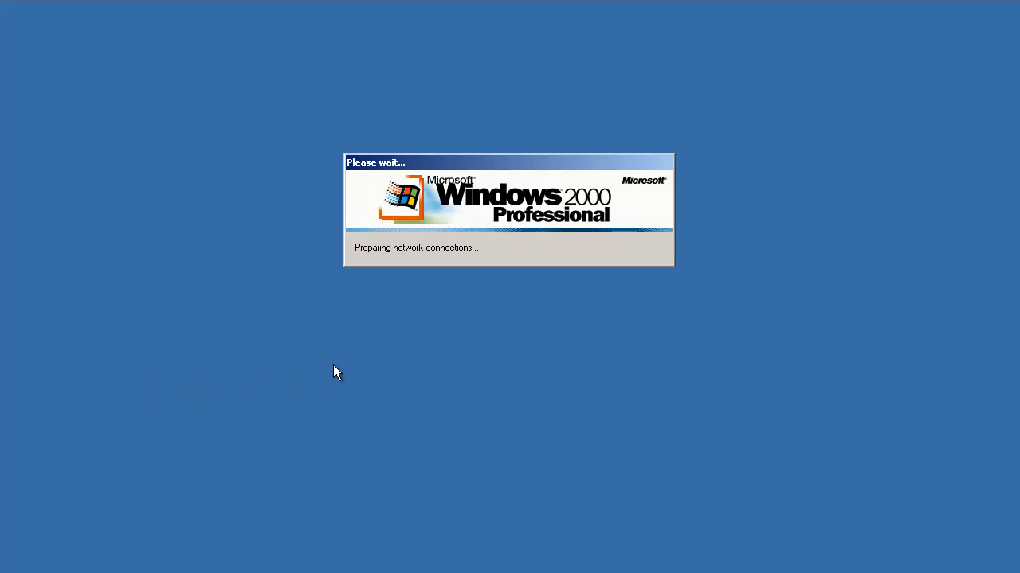
mouse_move(872, 171)
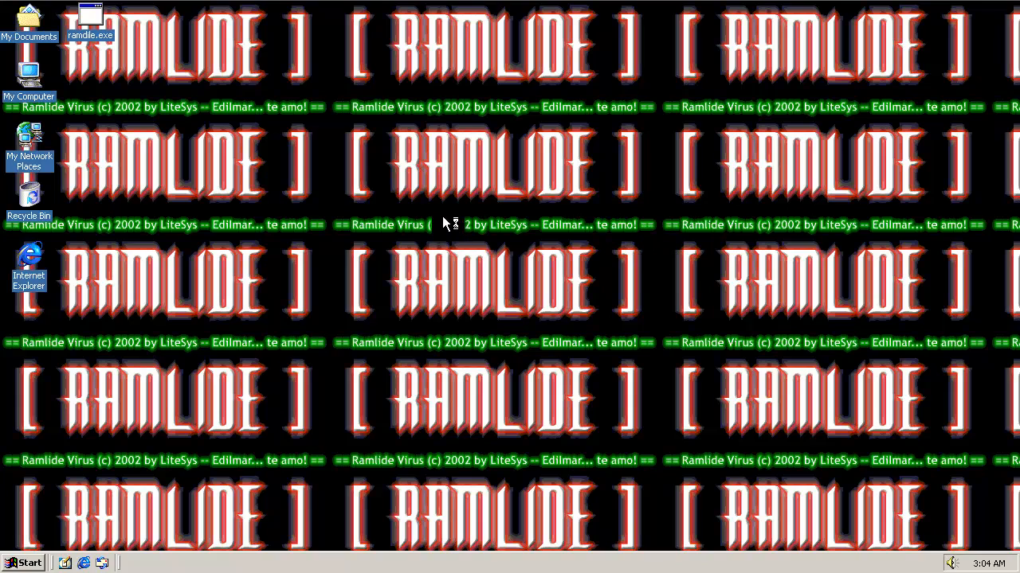
Step: Set the desktop wallpaper to Blue Lace 16 in Display Properties, replacing the RAMLIDE banners
right_click(493, 369)
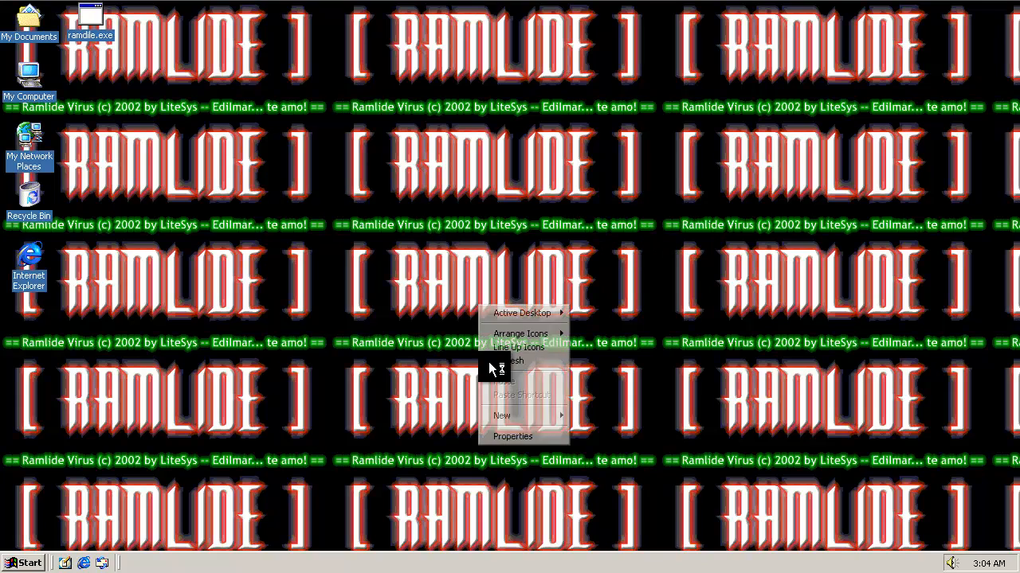
click(512, 436)
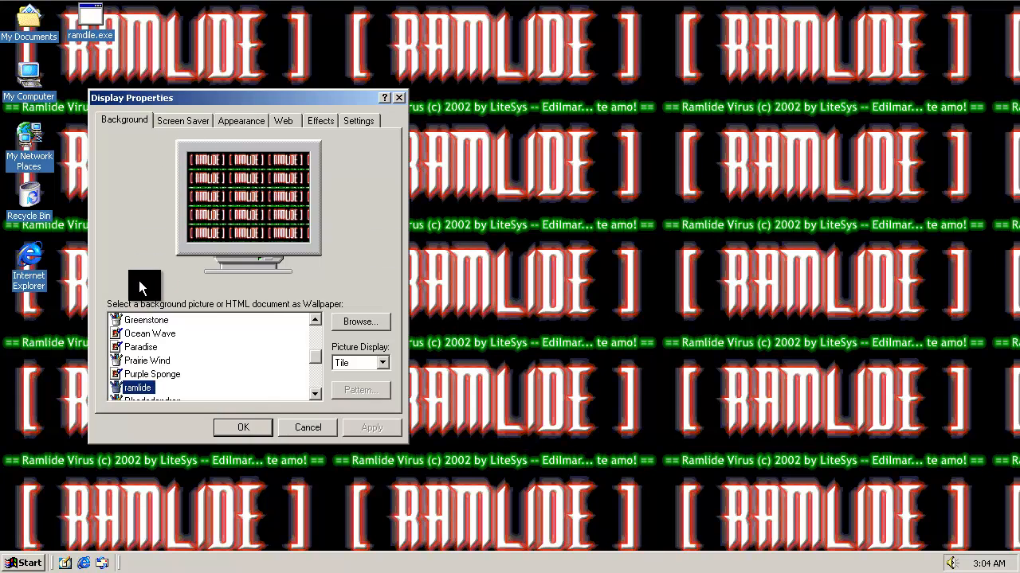
mouse_move(254, 330)
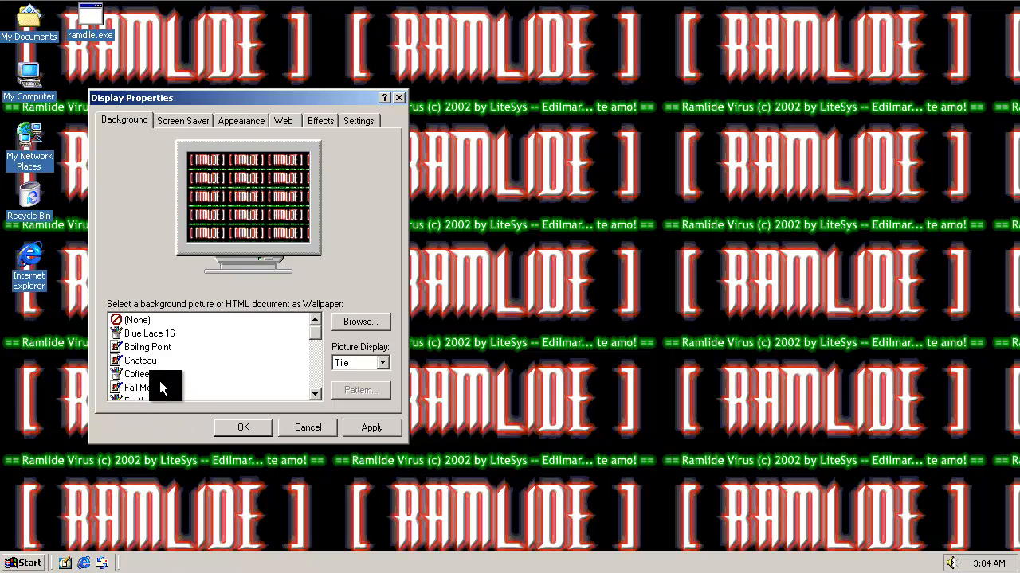
click(149, 333)
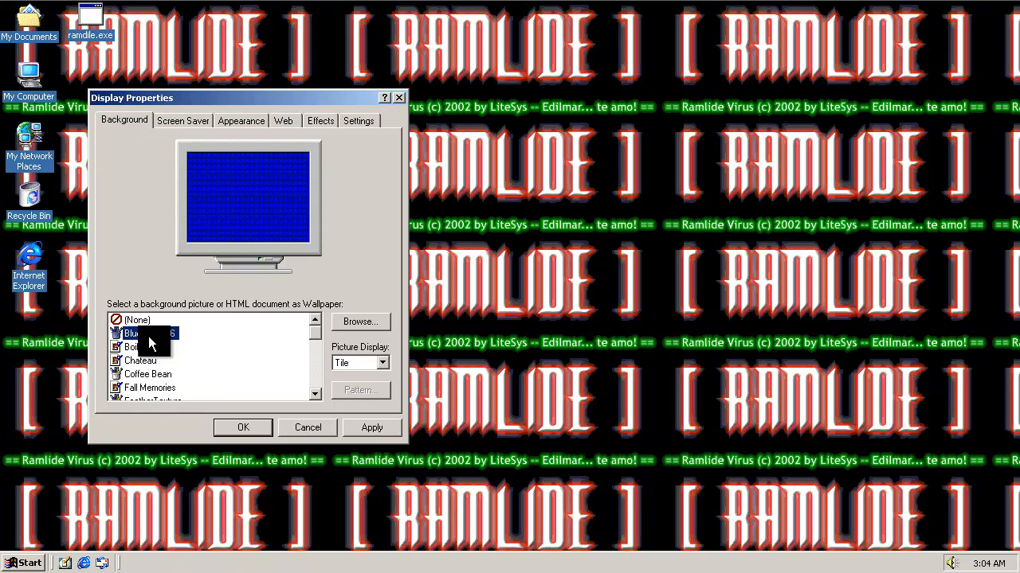
click(243, 428)
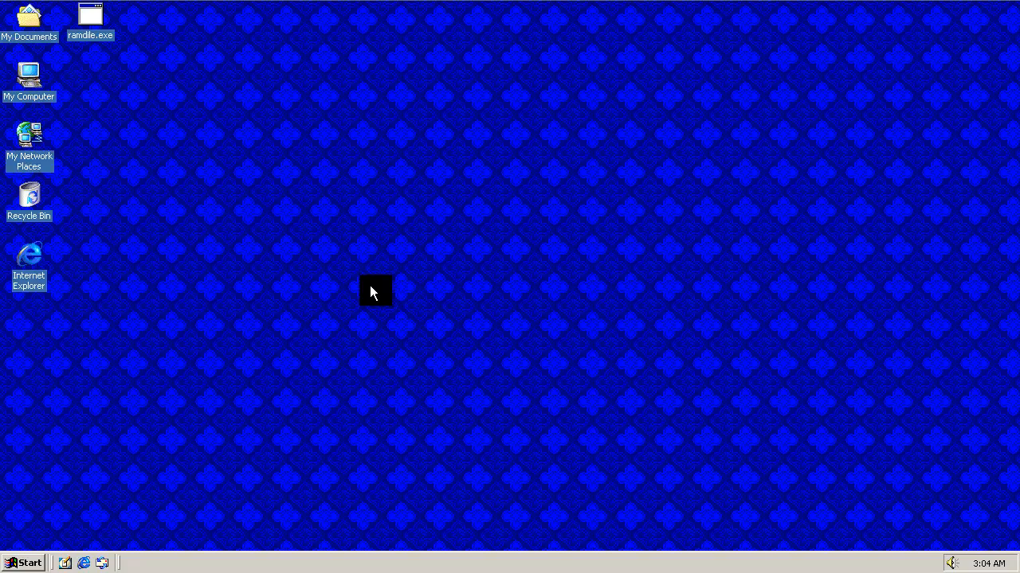
mouse_move(336, 116)
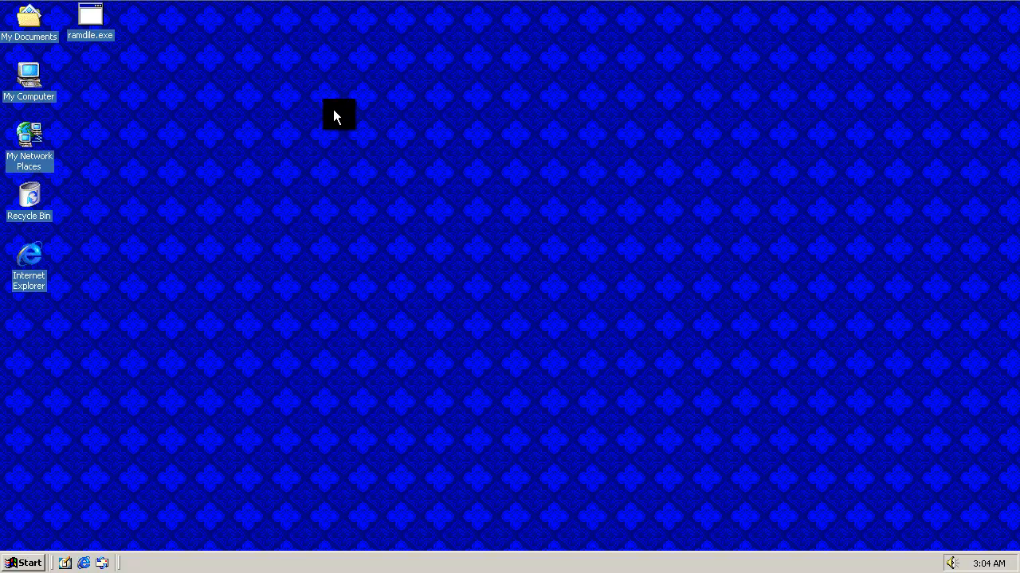